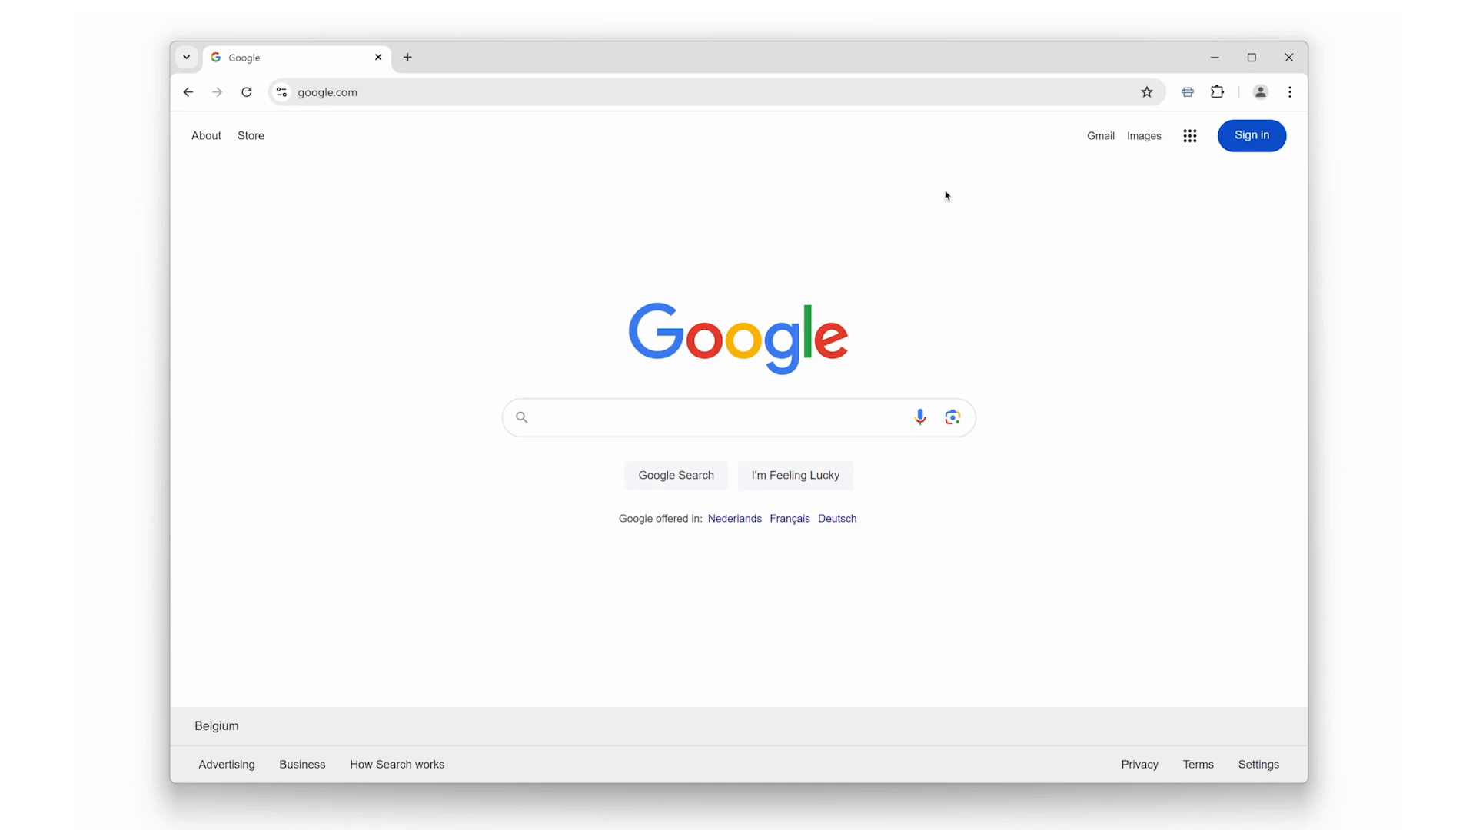
{"action": "mouse_move", "coordinate": [1084, 135]}
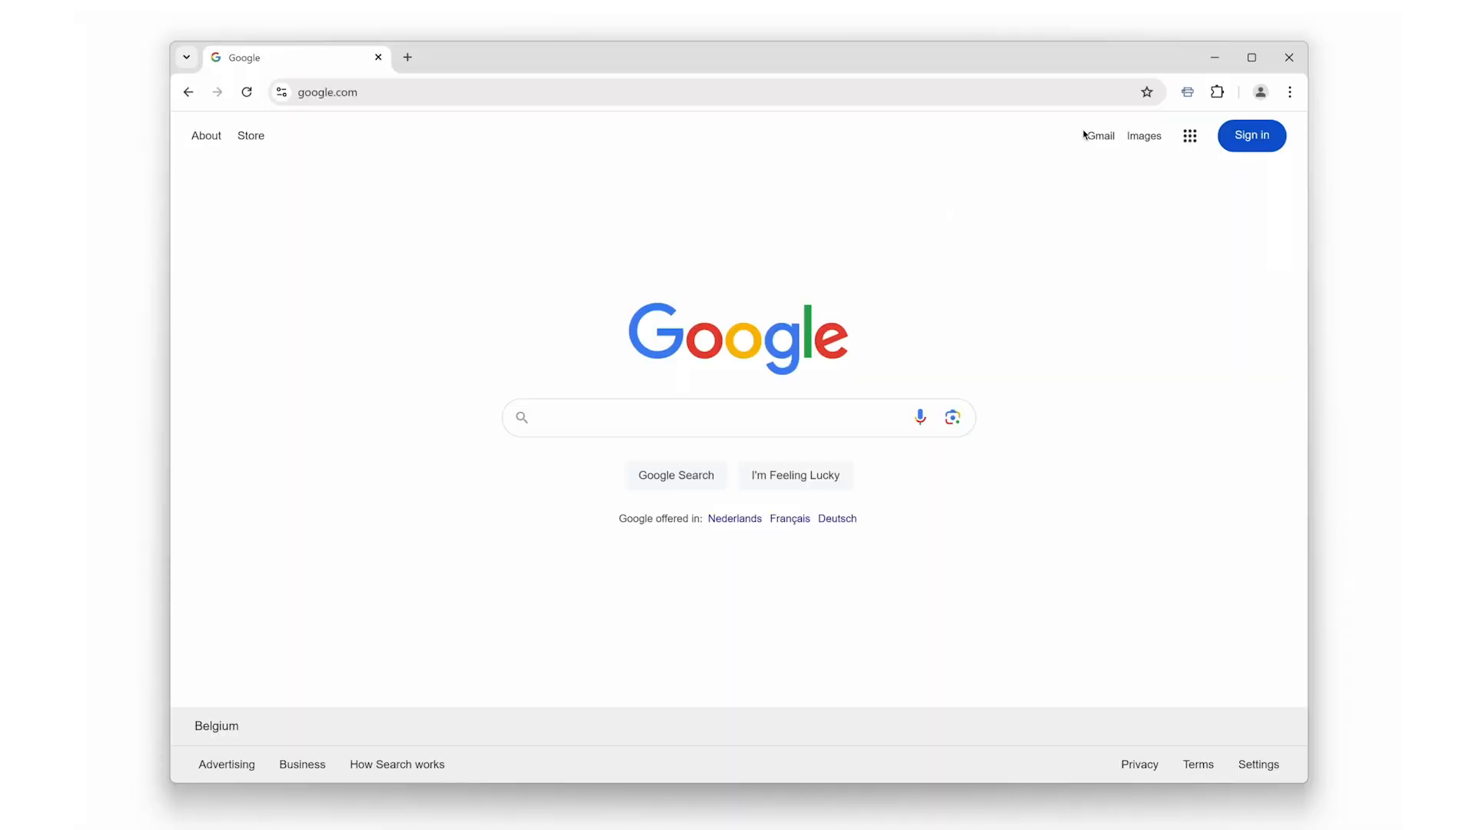
Step: Print the page and cancel the preview, then pick a different Design icon in Print's options
{"action": "left_click", "coordinate": [1186, 91]}
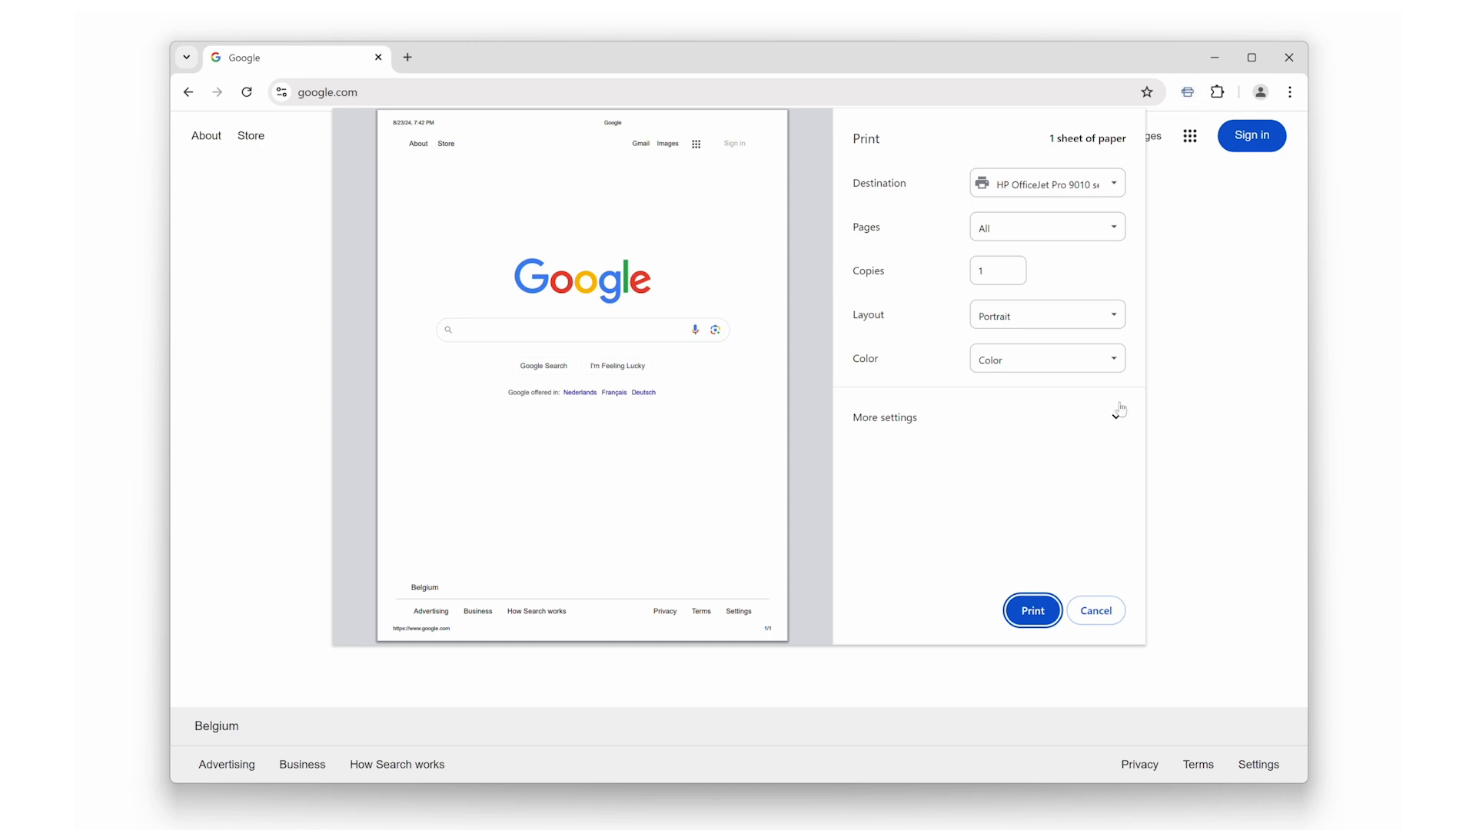
{"action": "left_click", "coordinate": [1095, 609]}
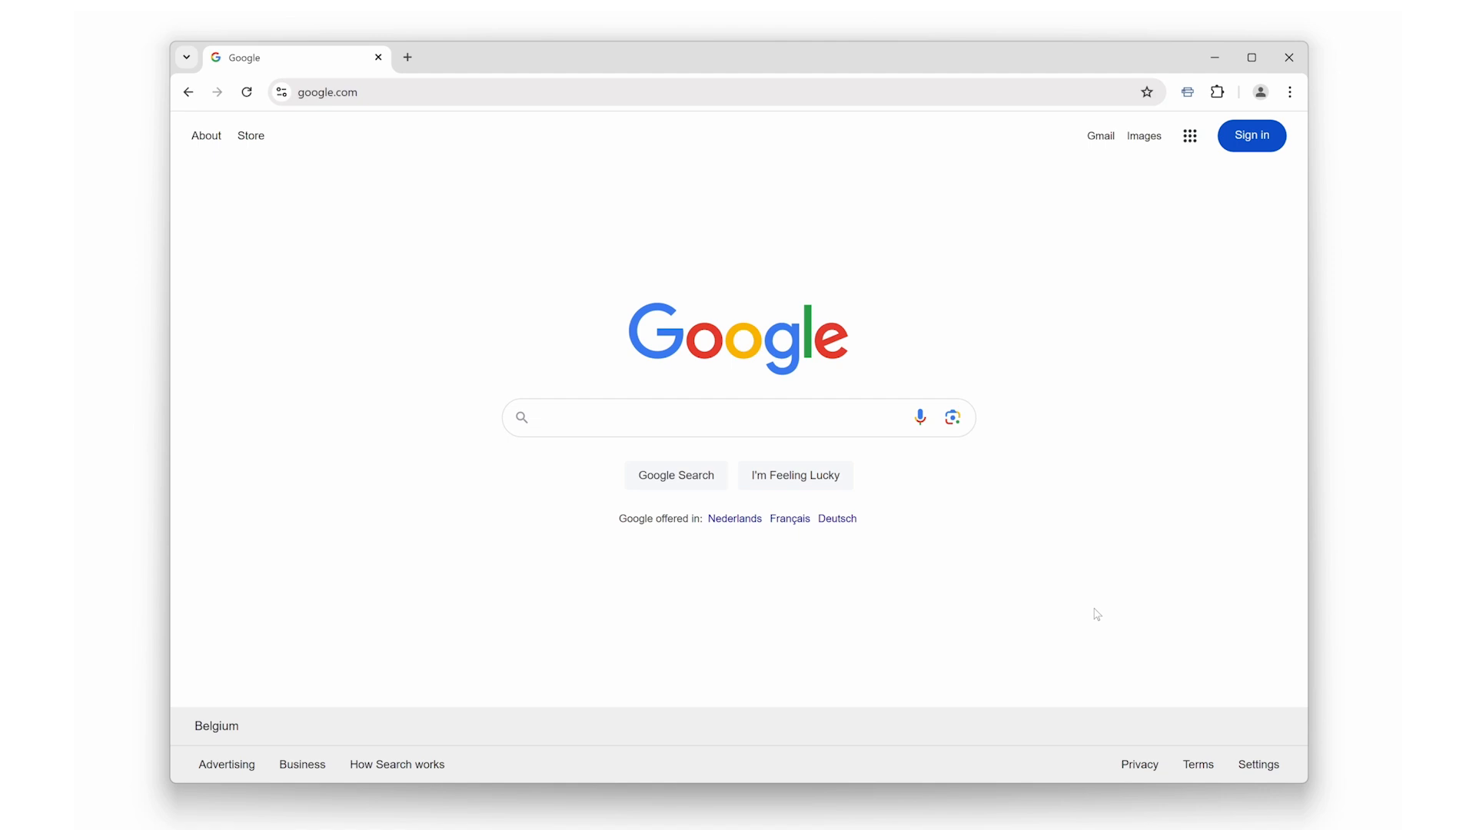
{"action": "mouse_move", "coordinate": [1104, 286]}
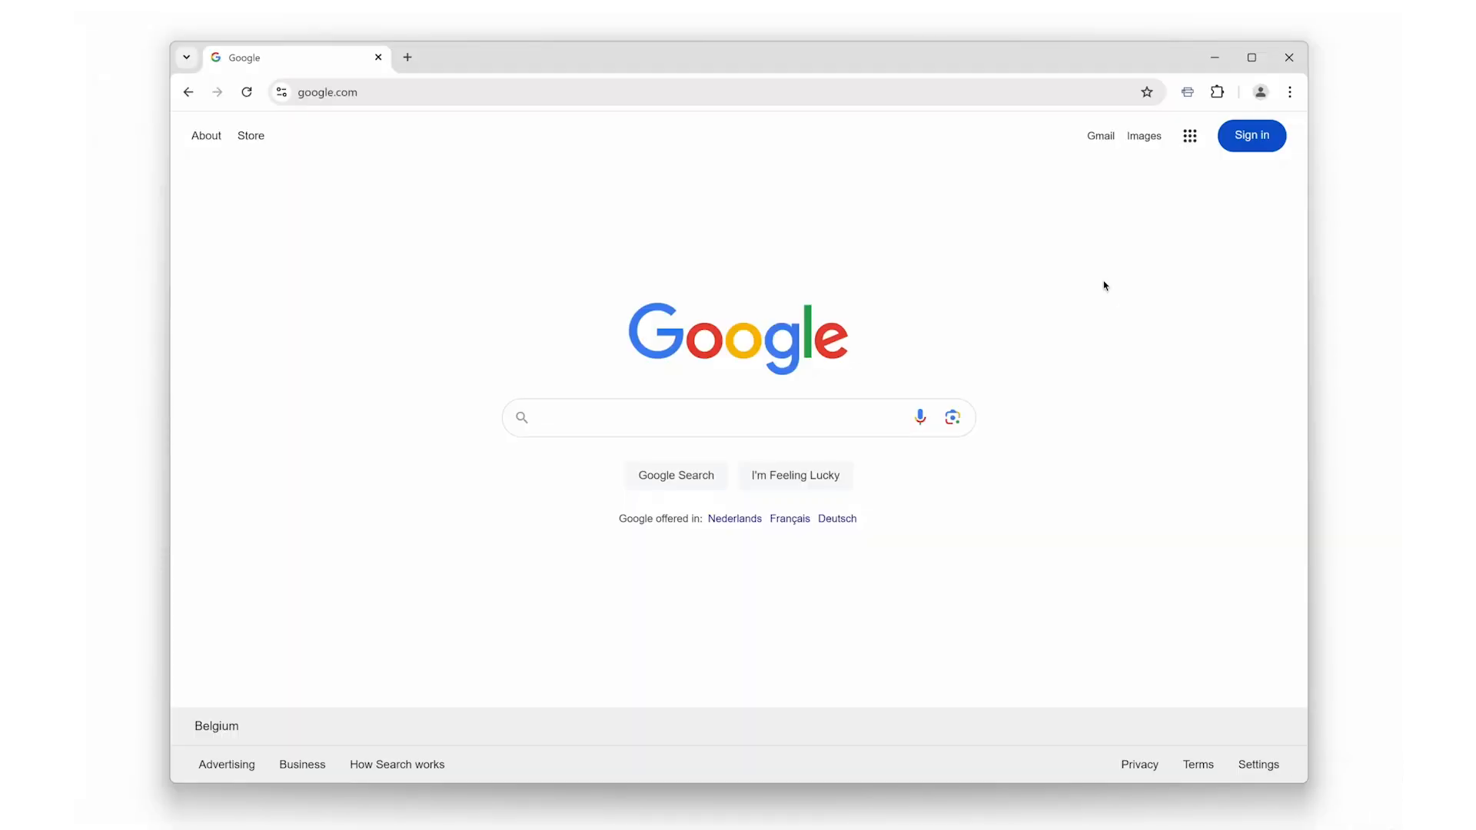
{"action": "mouse_move", "coordinate": [1182, 162]}
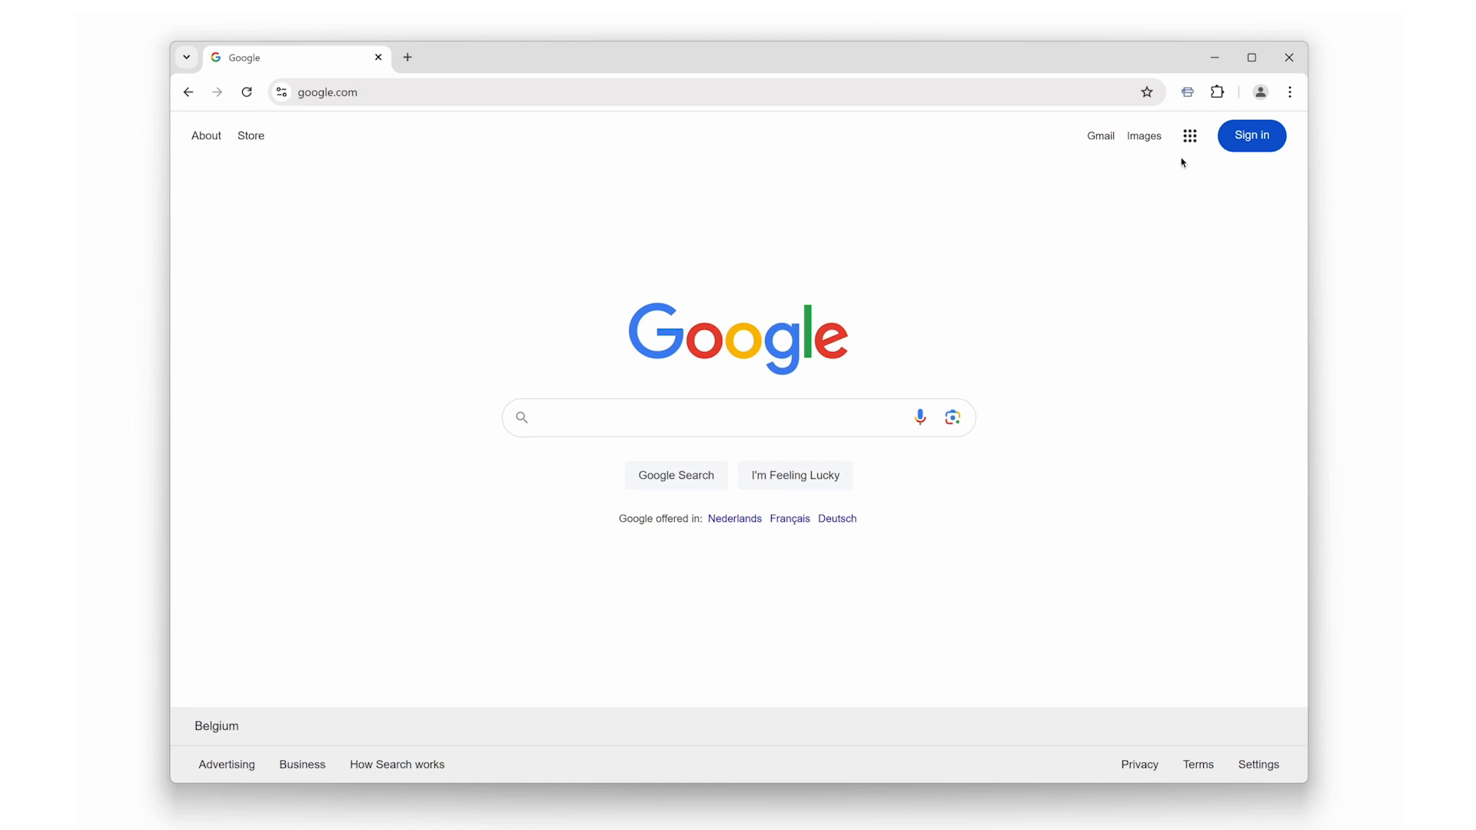
{"action": "right_click", "coordinate": [1186, 92]}
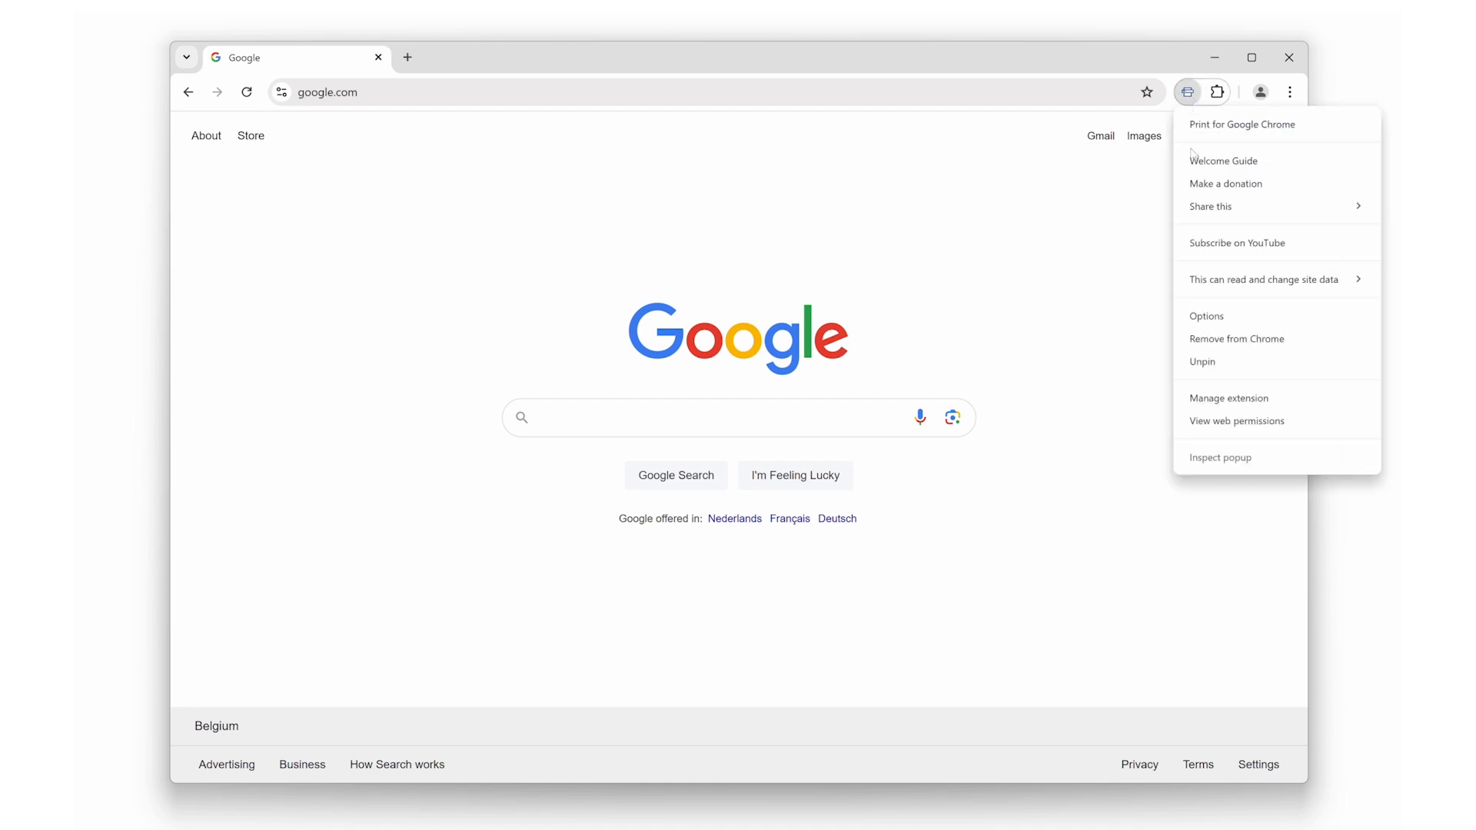
{"action": "left_click", "coordinate": [1206, 315]}
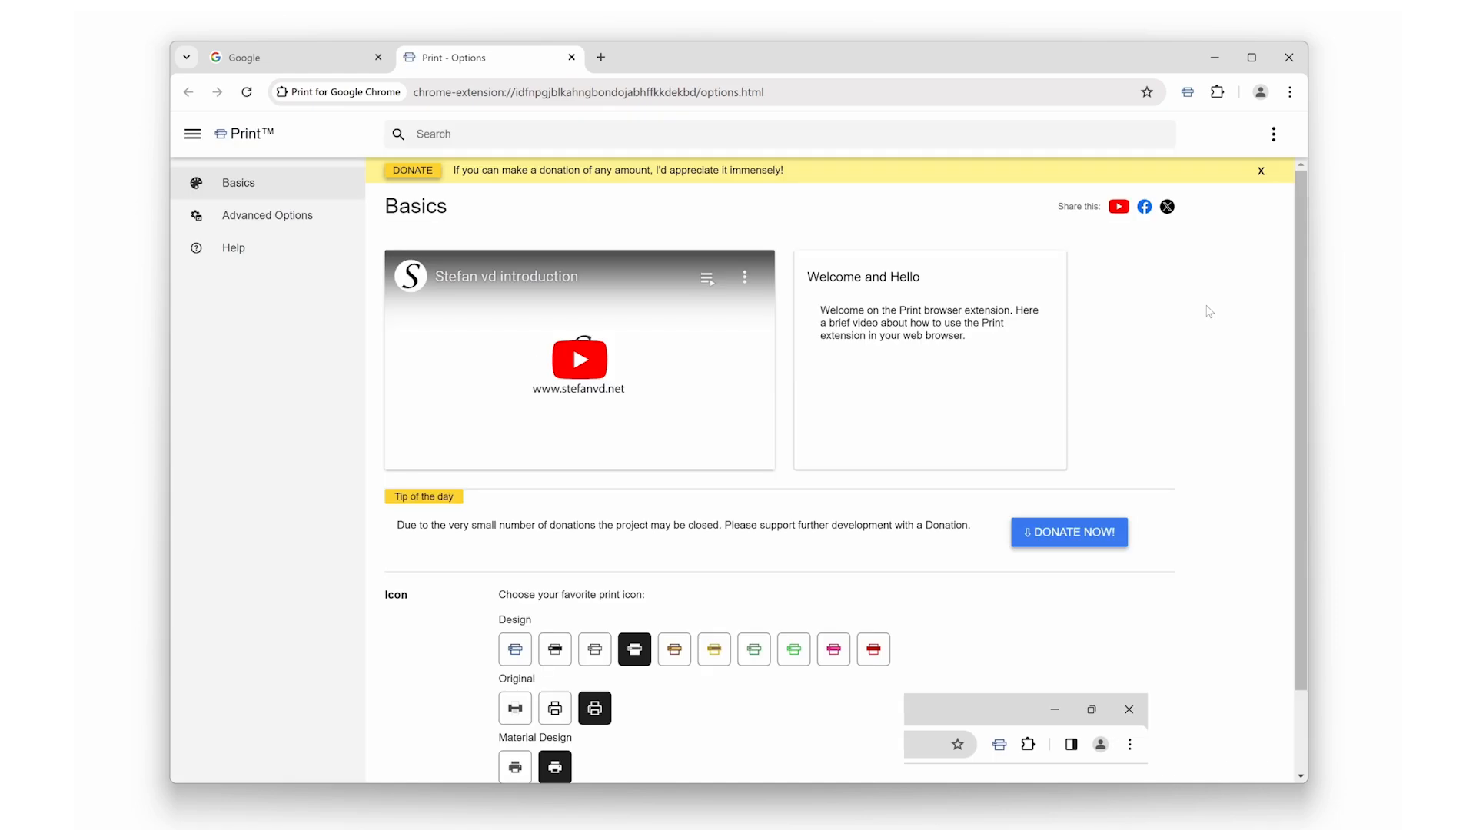
{"action": "mouse_move", "coordinate": [1200, 366]}
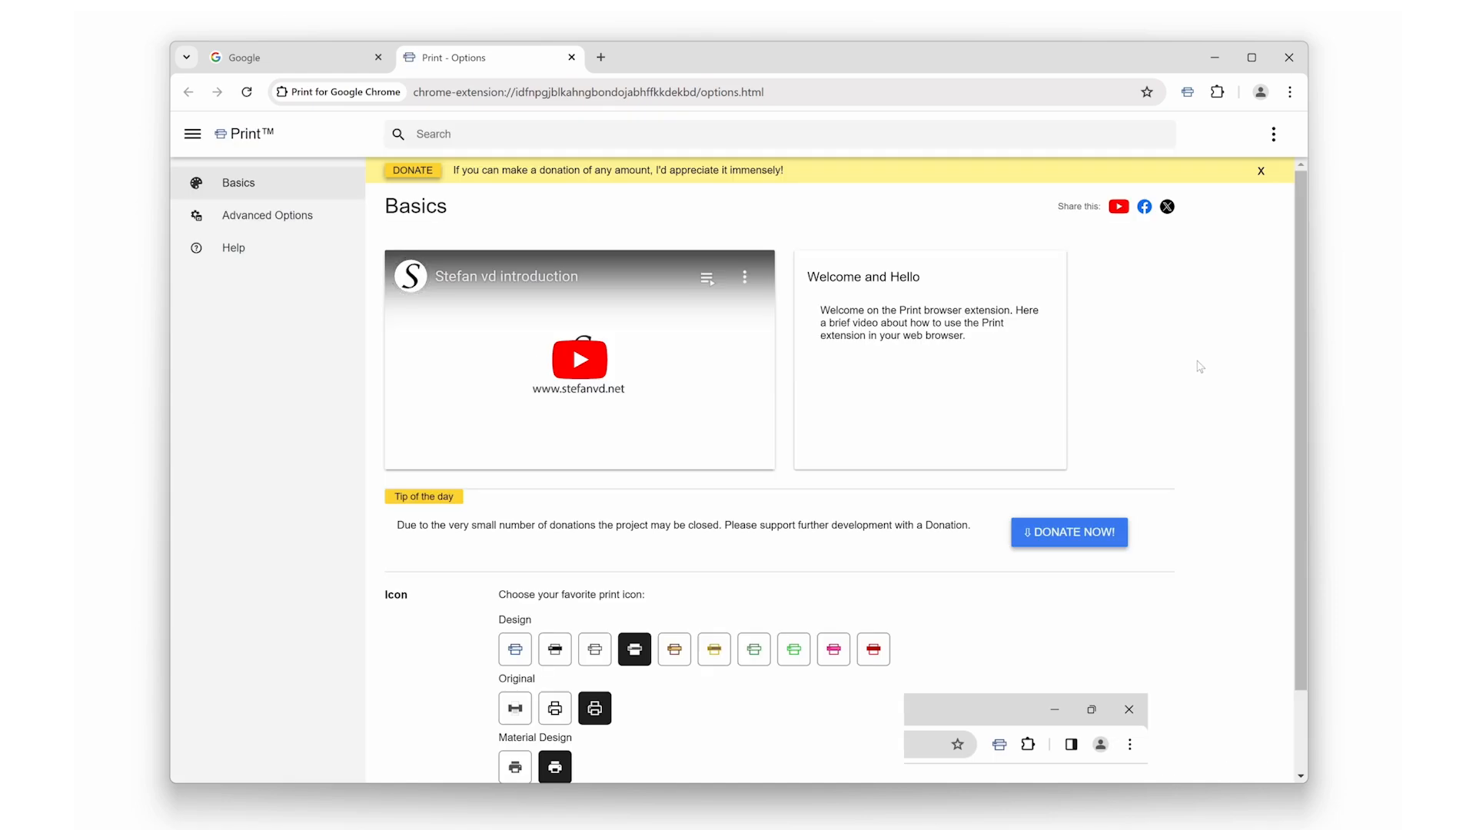
{"action": "mouse_move", "coordinate": [1256, 522]}
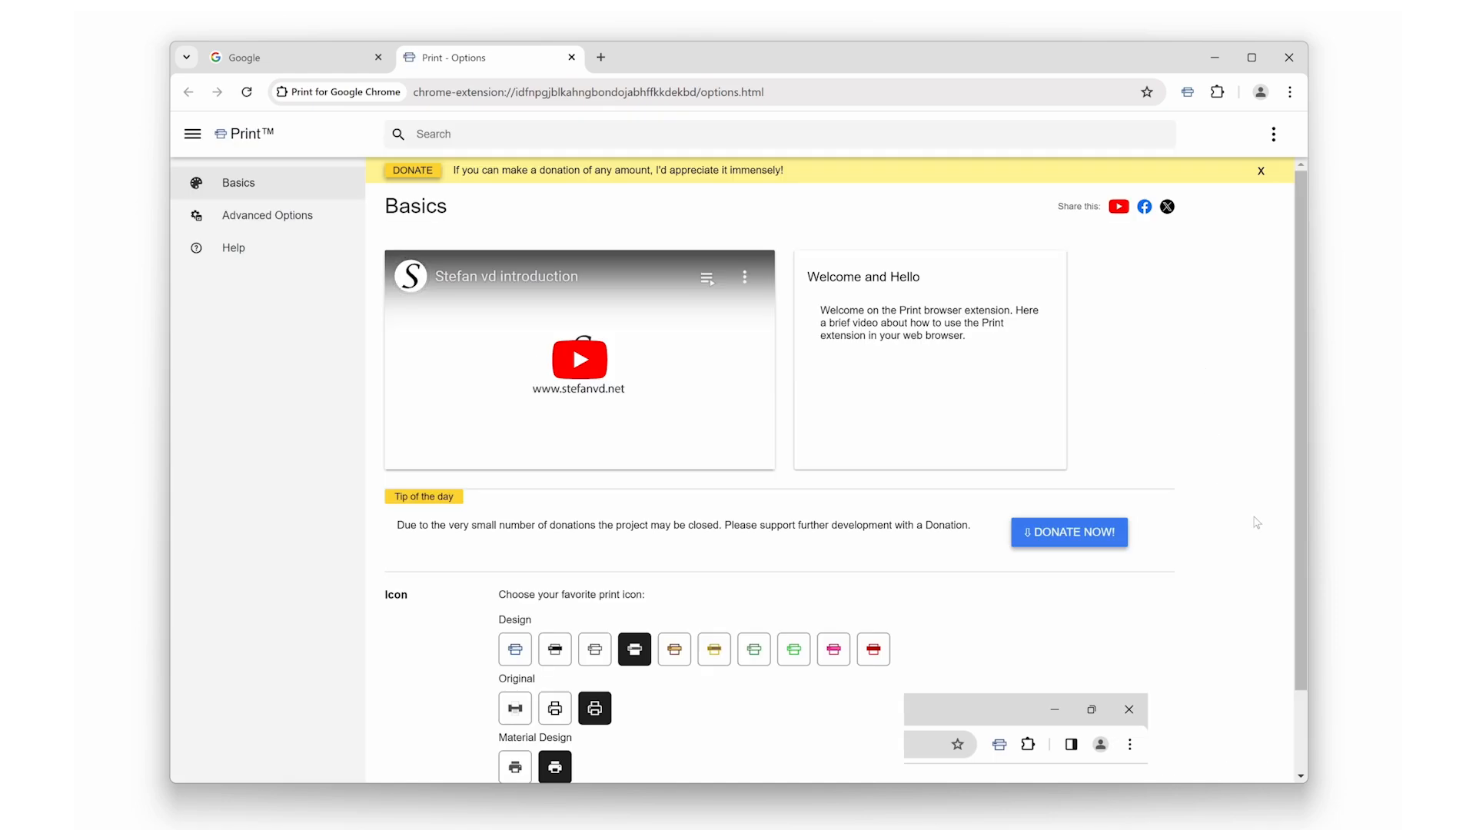
{"action": "scroll", "scroll_direction": "down", "scroll_amount": 3}
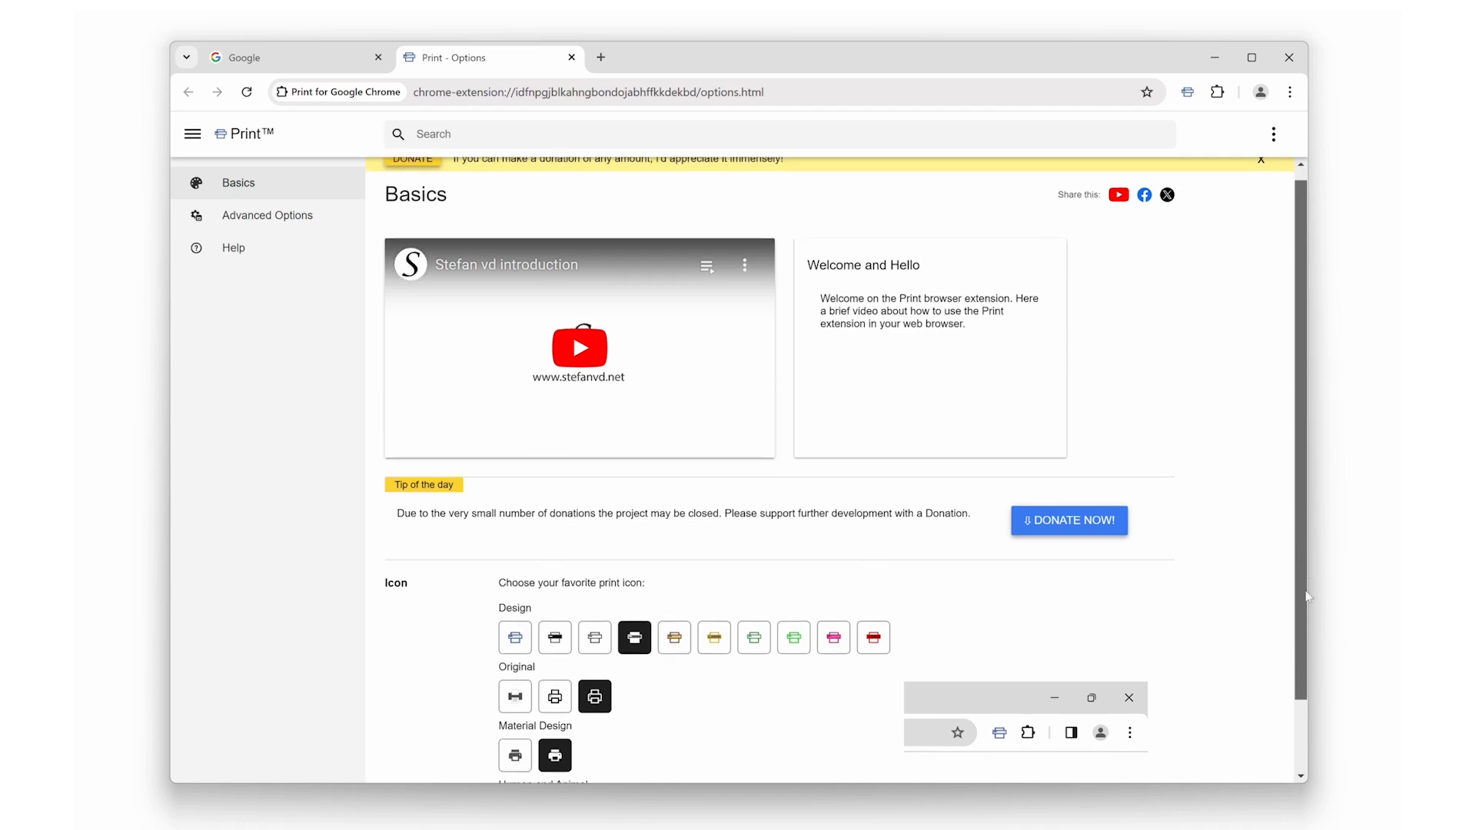
{"action": "scroll", "scroll_direction": "down", "scroll_amount": 3}
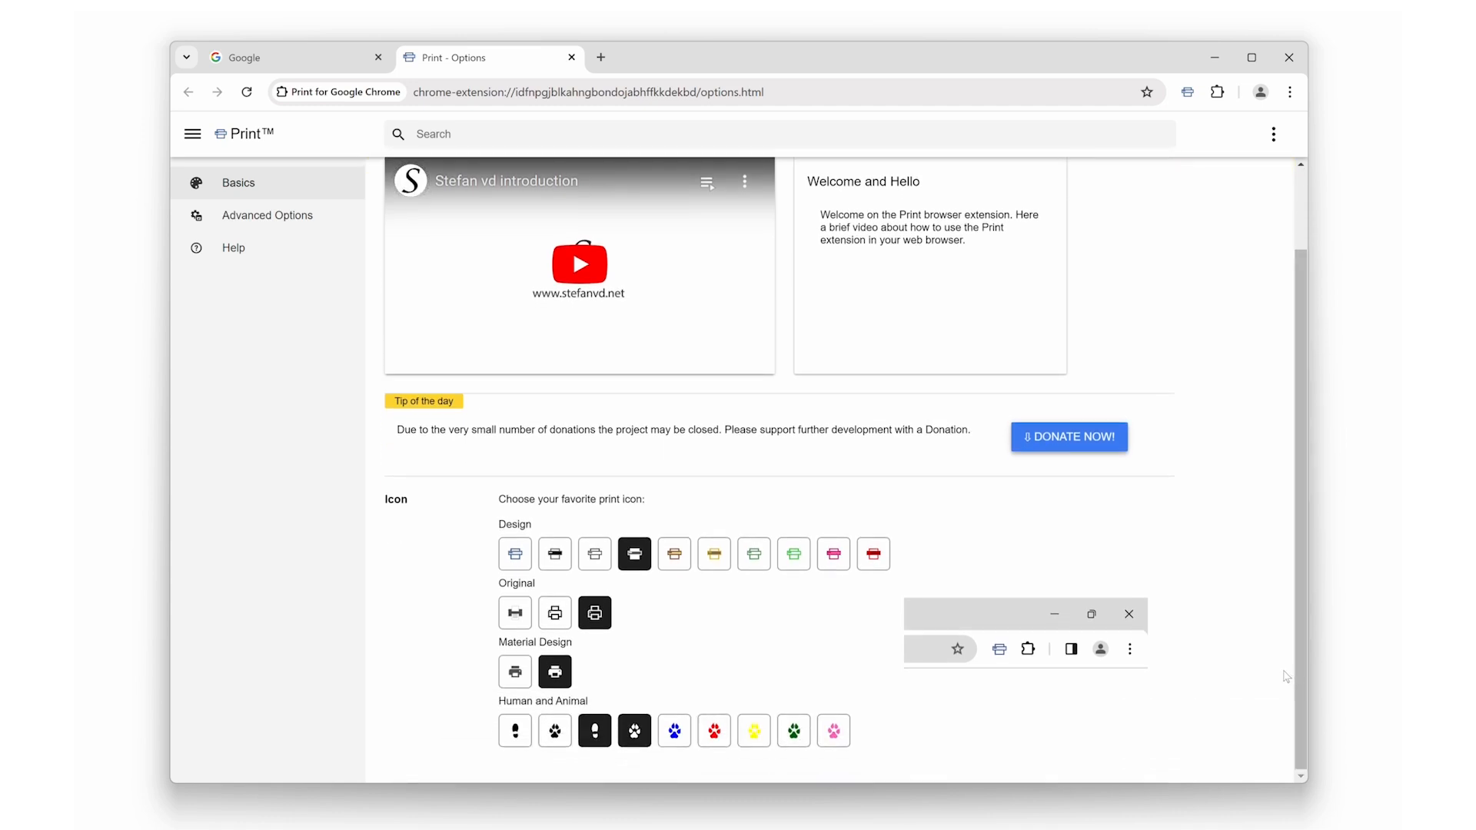
{"action": "mouse_move", "coordinate": [562, 586]}
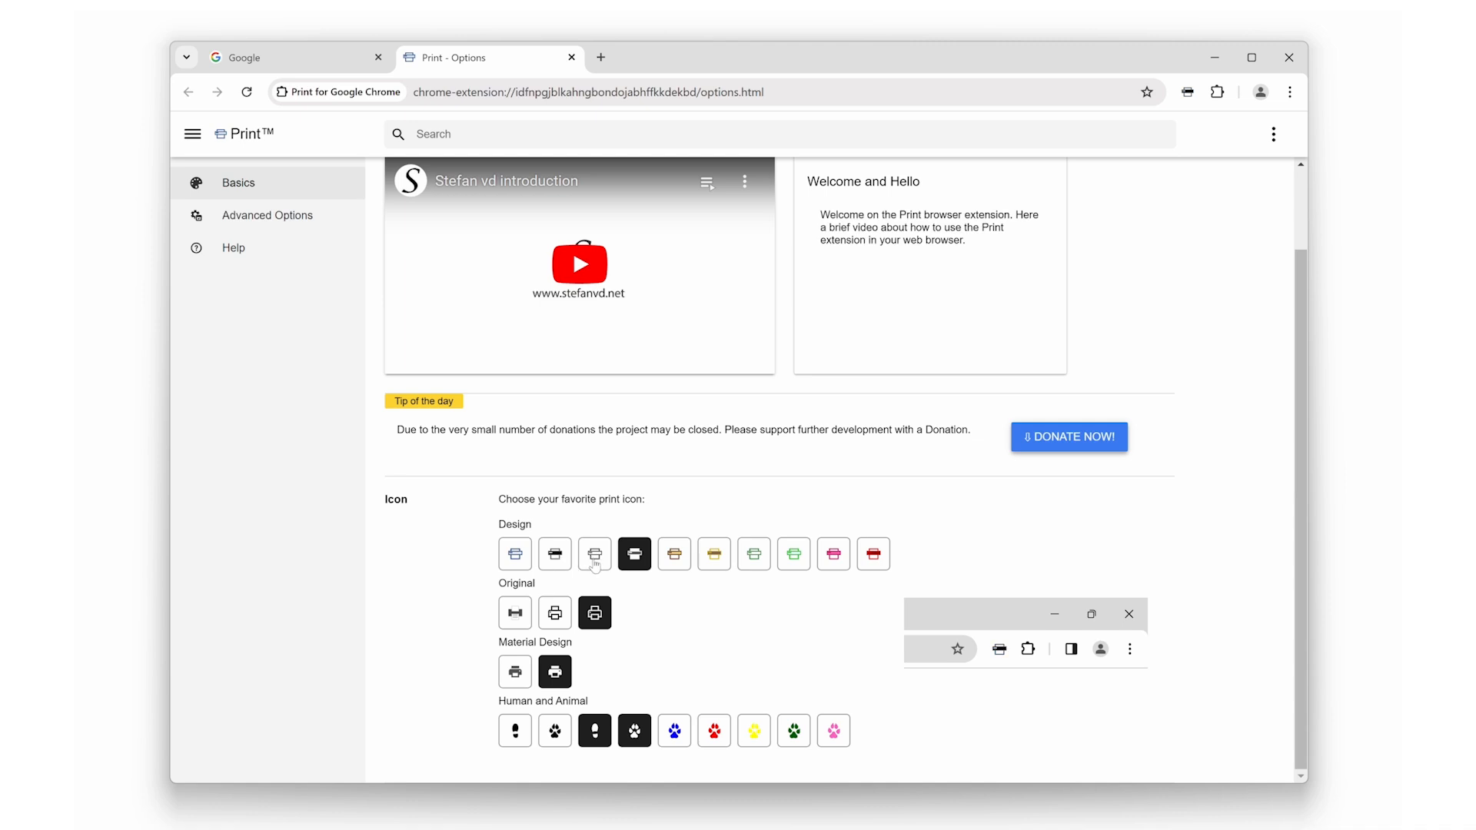
{"action": "left_click", "coordinate": [753, 554]}
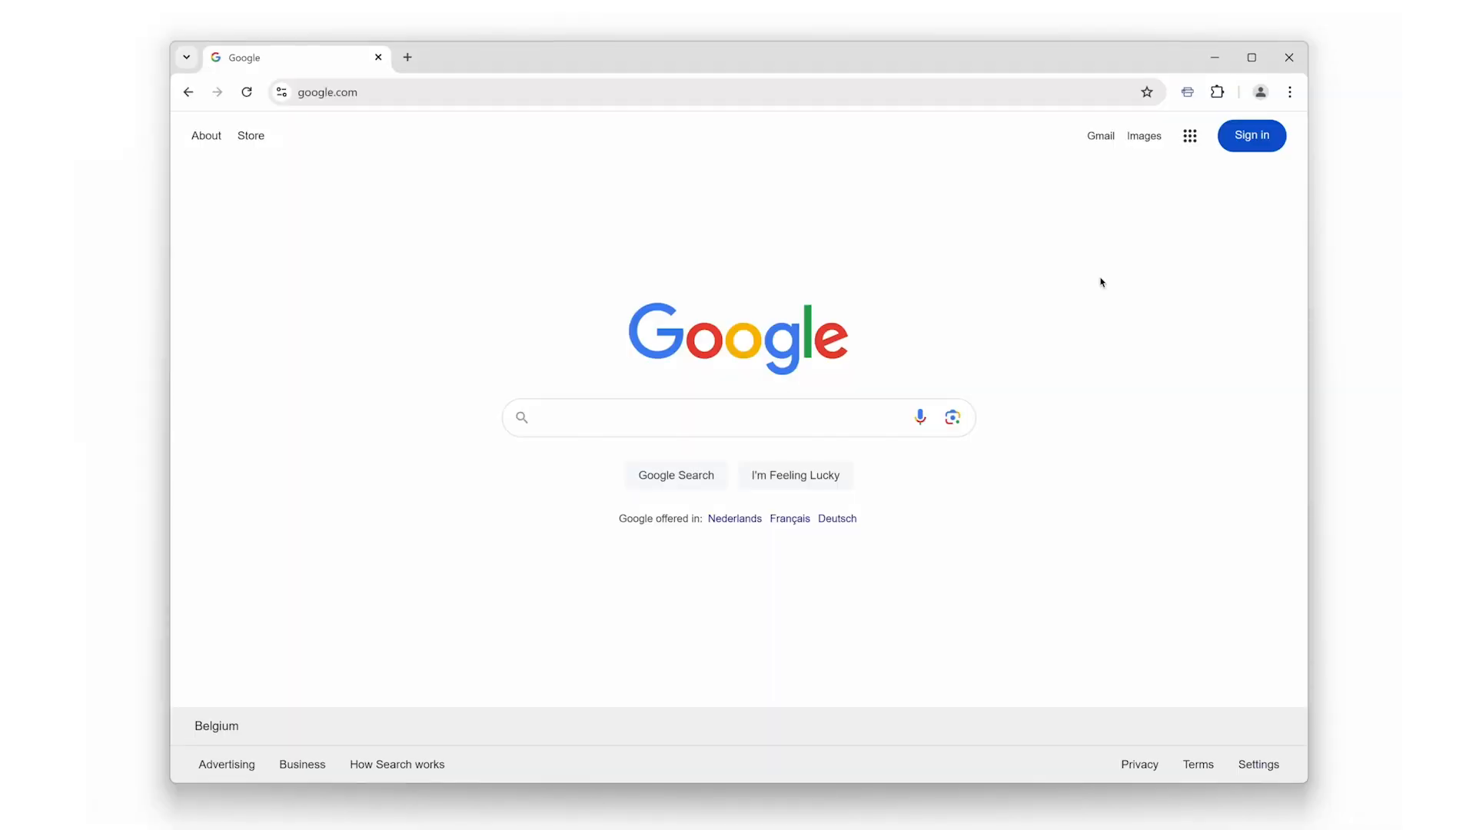
{"action": "mouse_move", "coordinate": [1187, 92]}
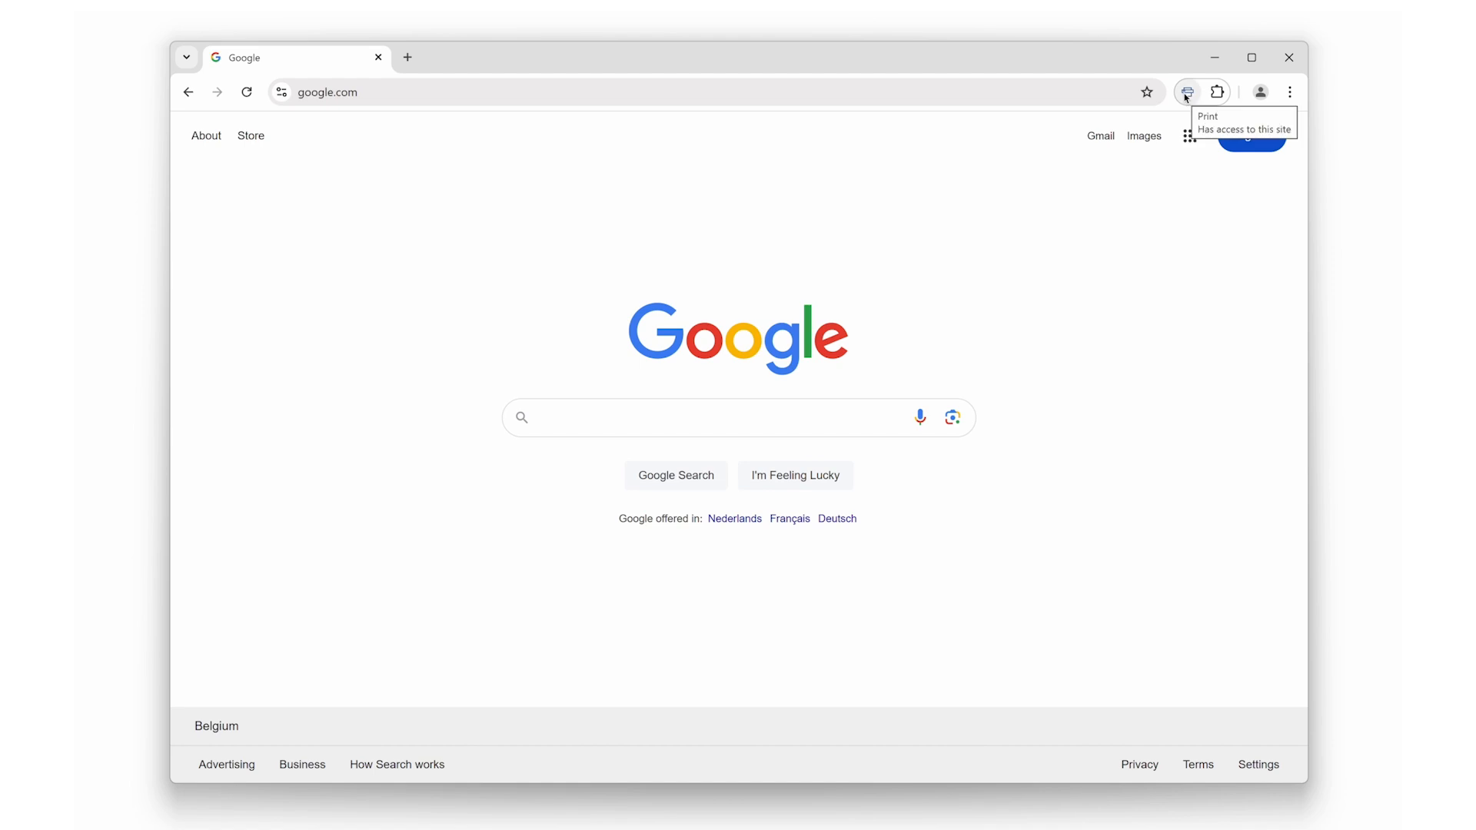
{"action": "left_click", "coordinate": [1187, 92]}
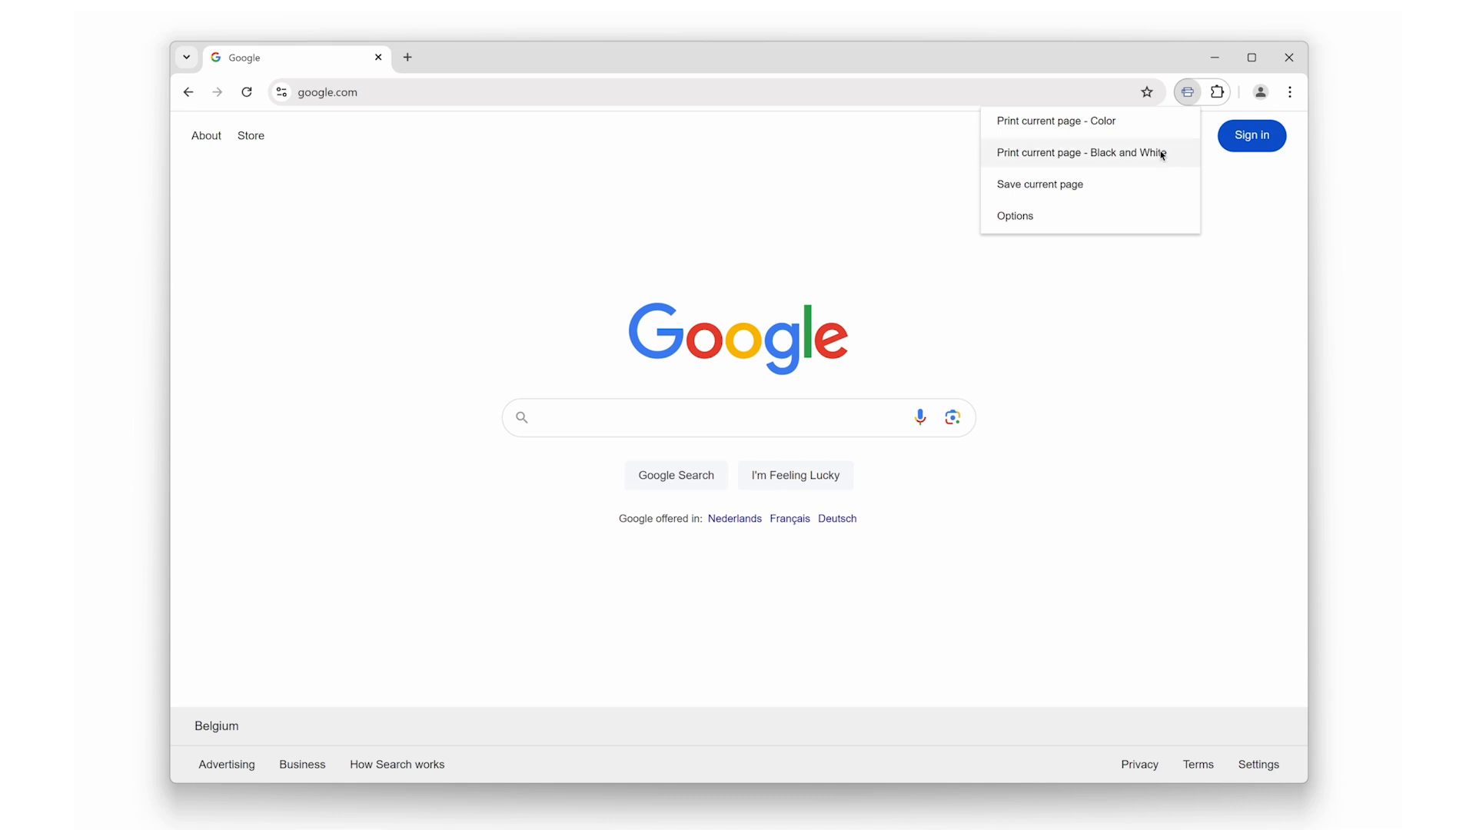
{"action": "left_click", "coordinate": [1055, 120]}
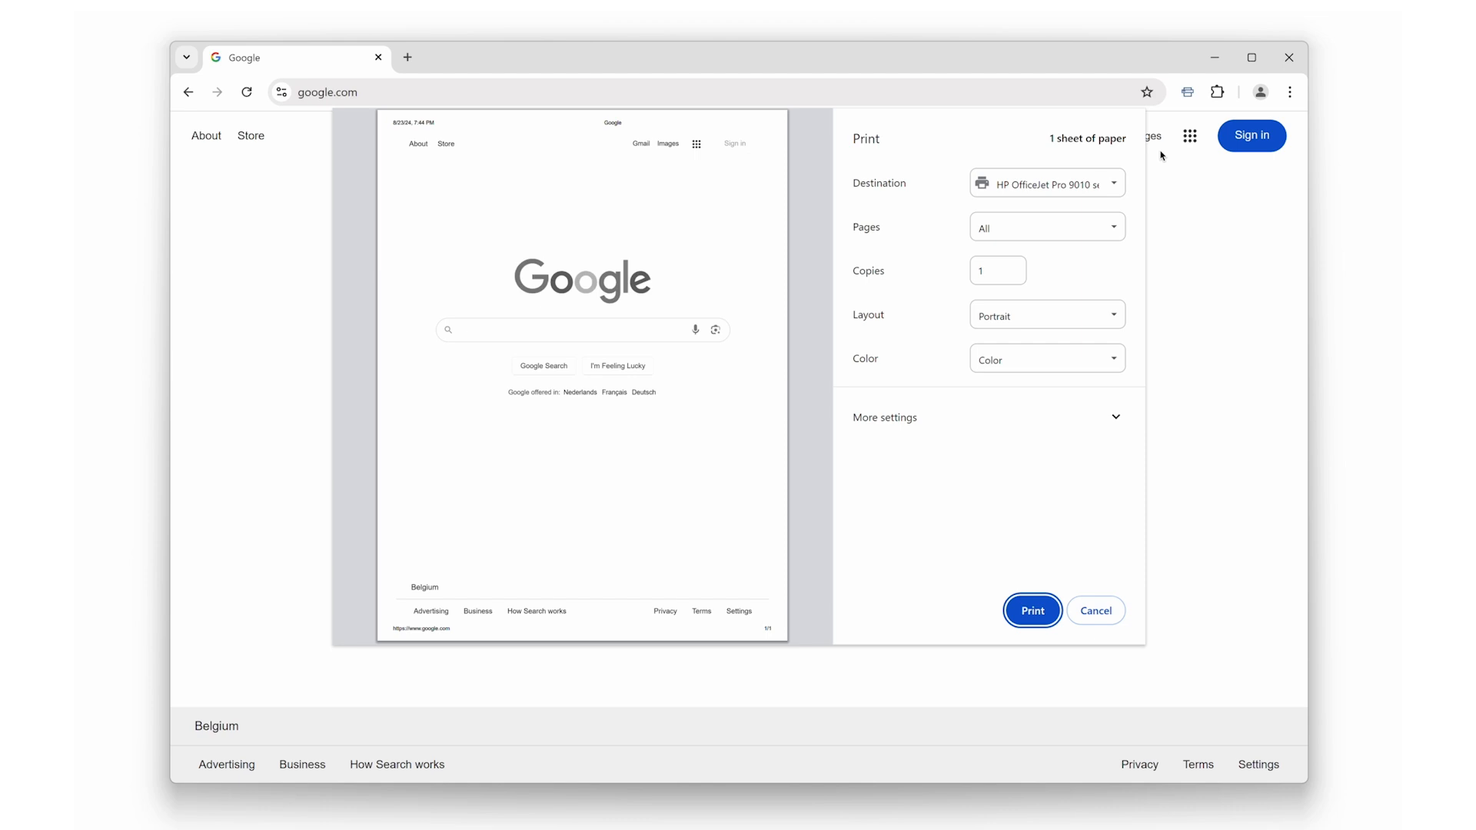
{"action": "mouse_move", "coordinate": [1115, 360]}
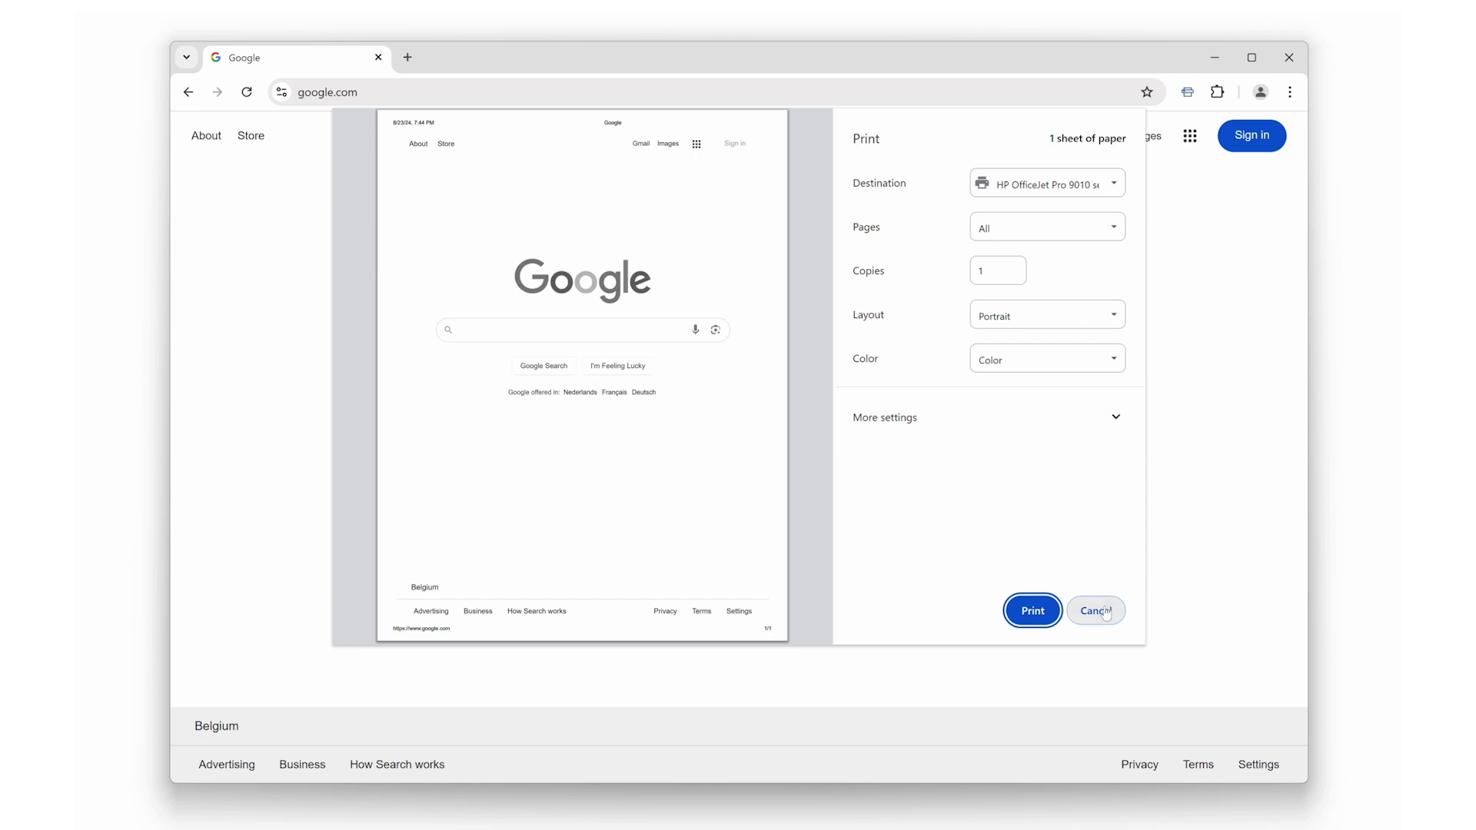
{"action": "left_click", "coordinate": [1094, 610]}
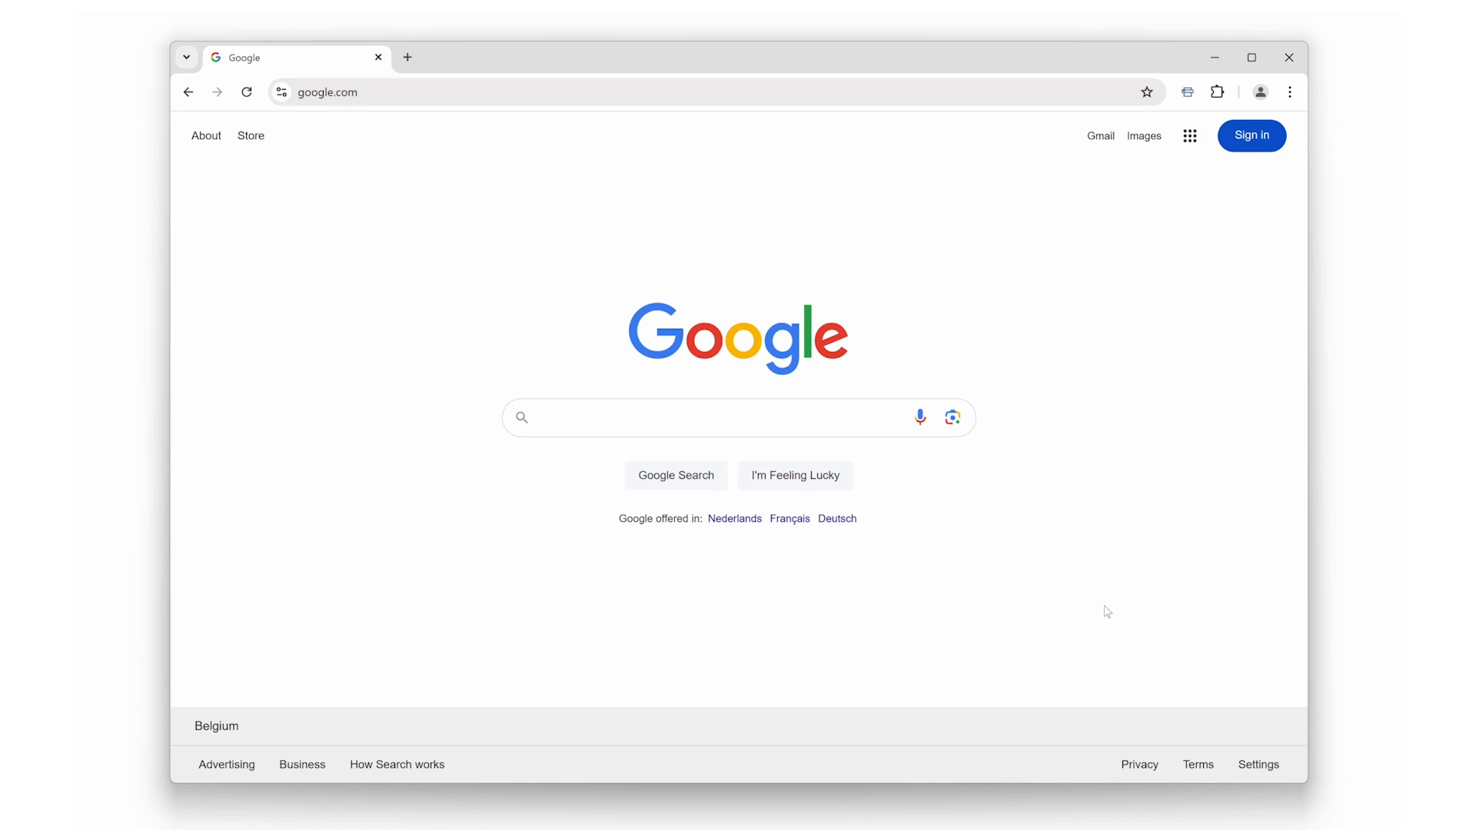